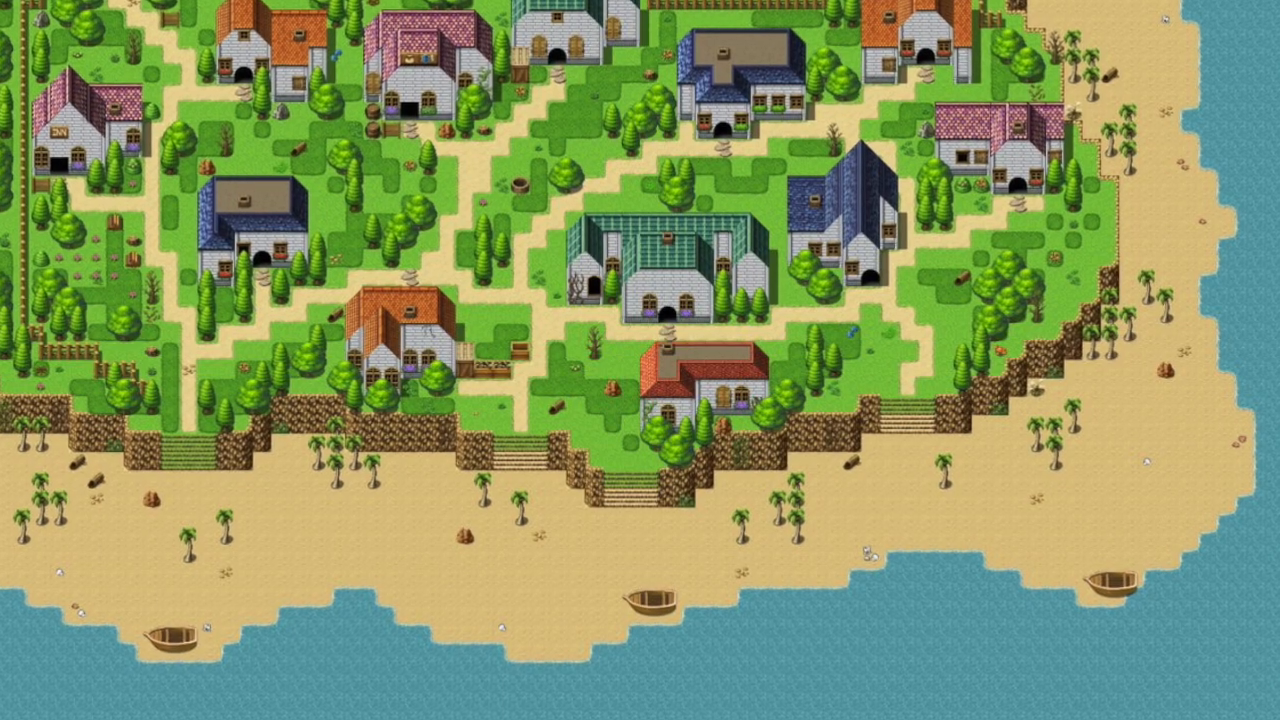
Step: Search the web for 'rpgmaker mv light' in a new Firefox tab
scroll("down", 3)
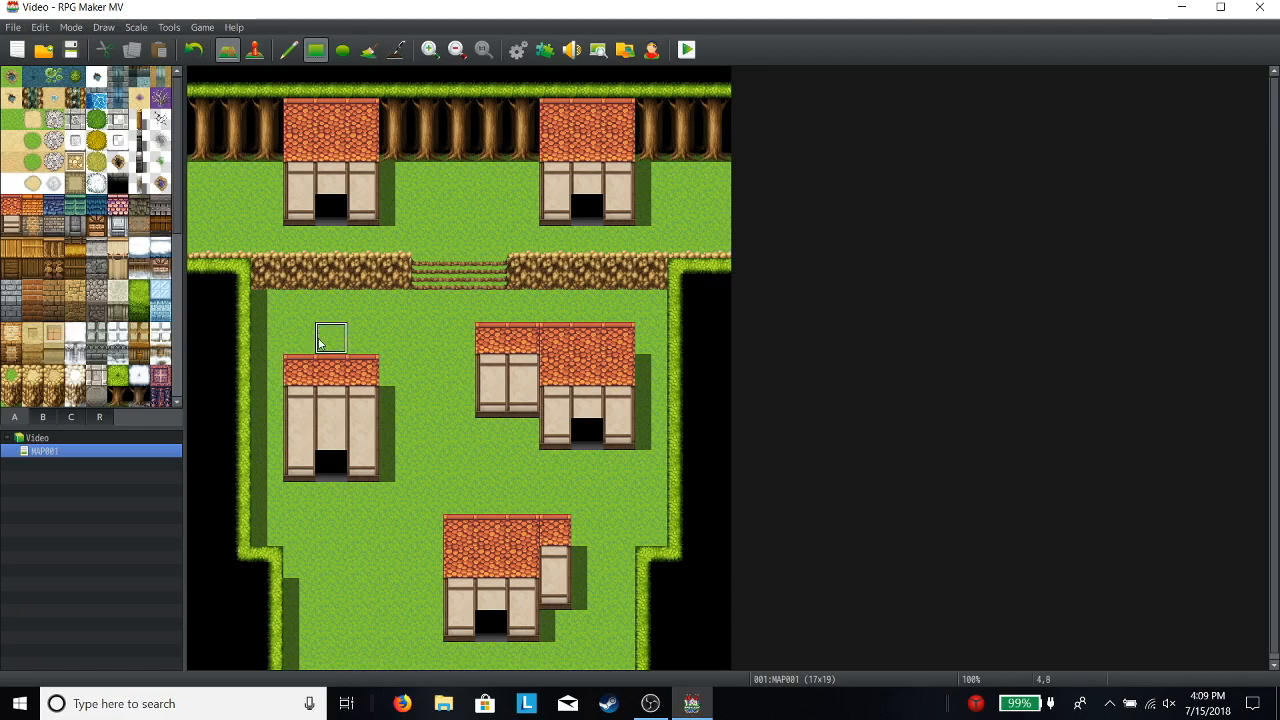
left_click(364, 110)
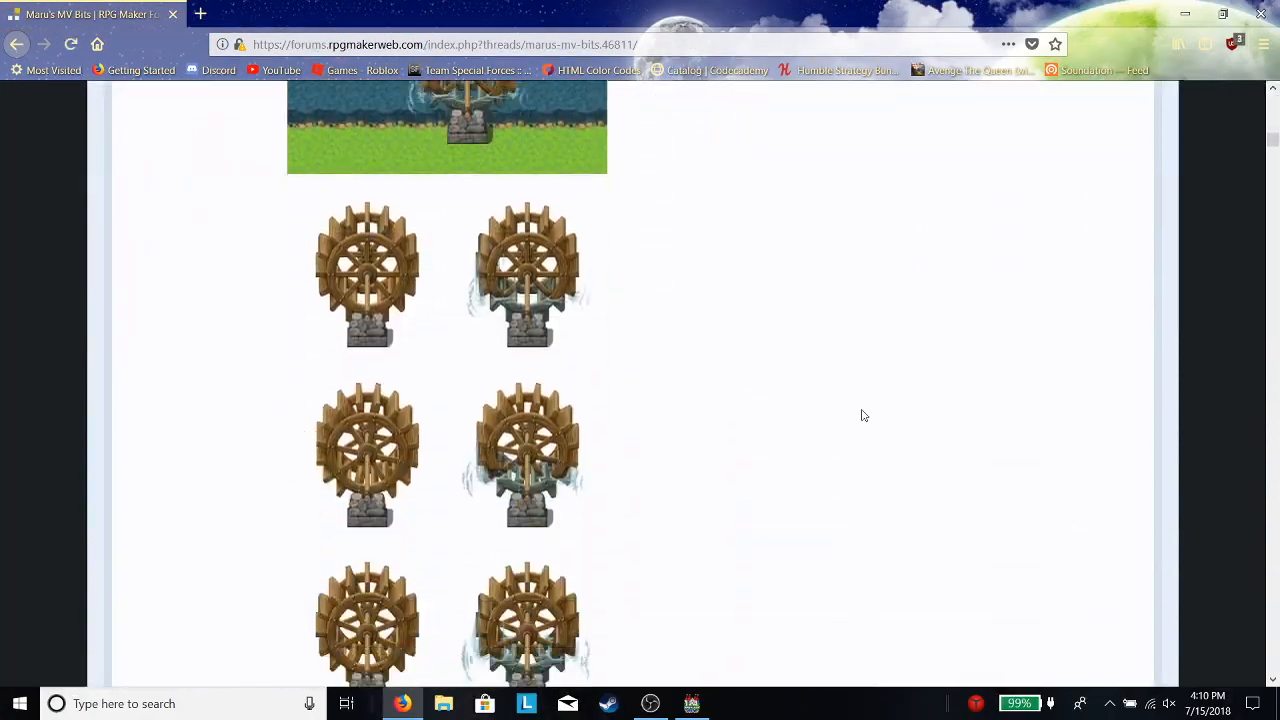
scroll("down", 3)
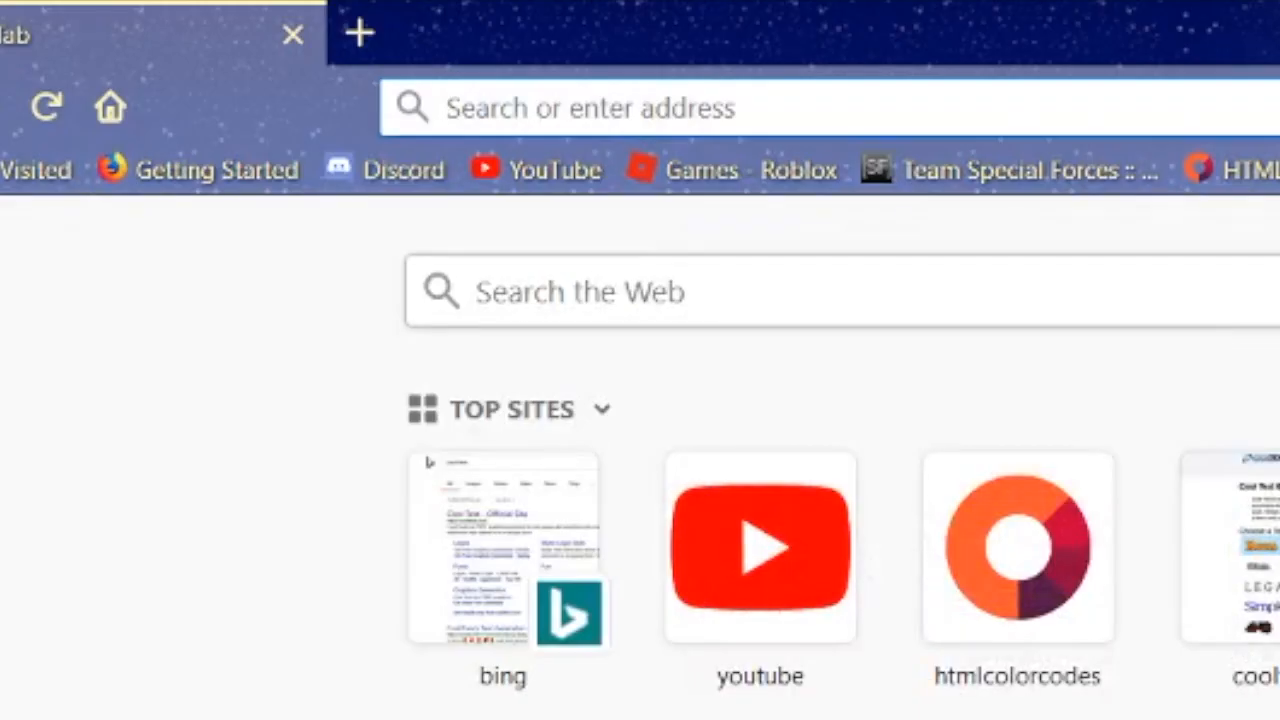
type("rpgmaker mv light")
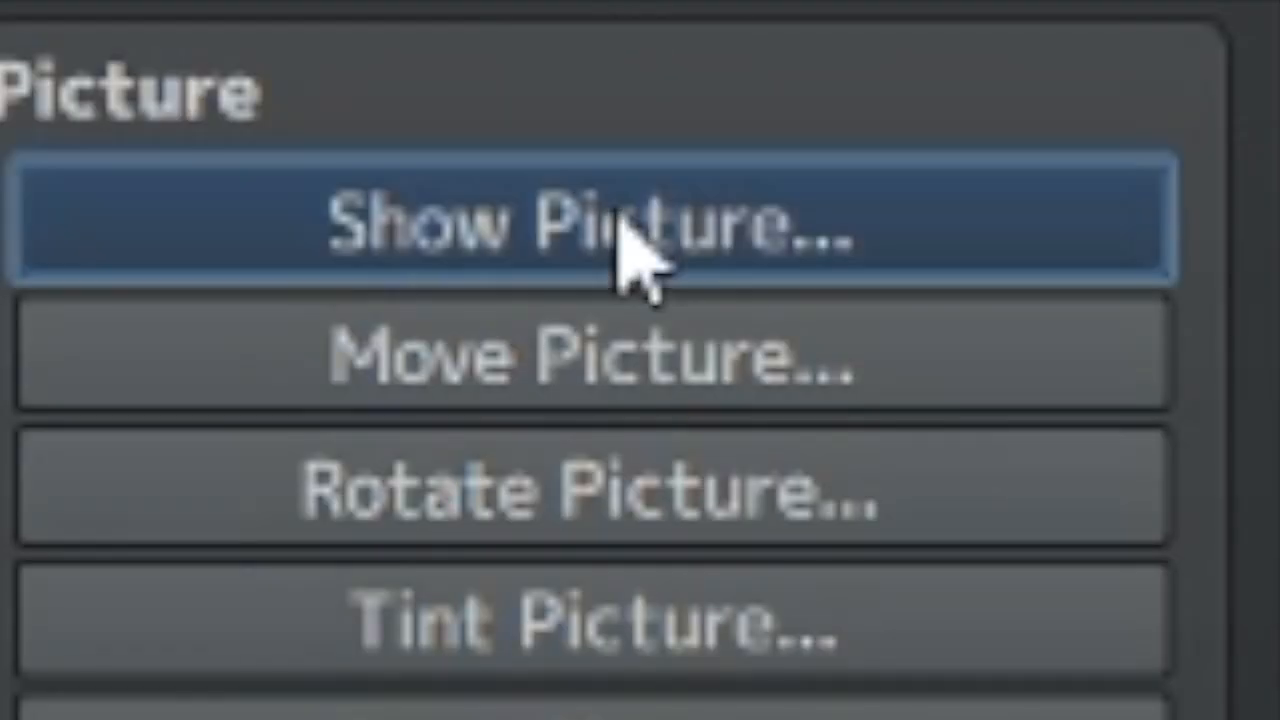
Step: Choose the BeamLight image as picture 1 in the Show Picture command
left_click(590, 220)
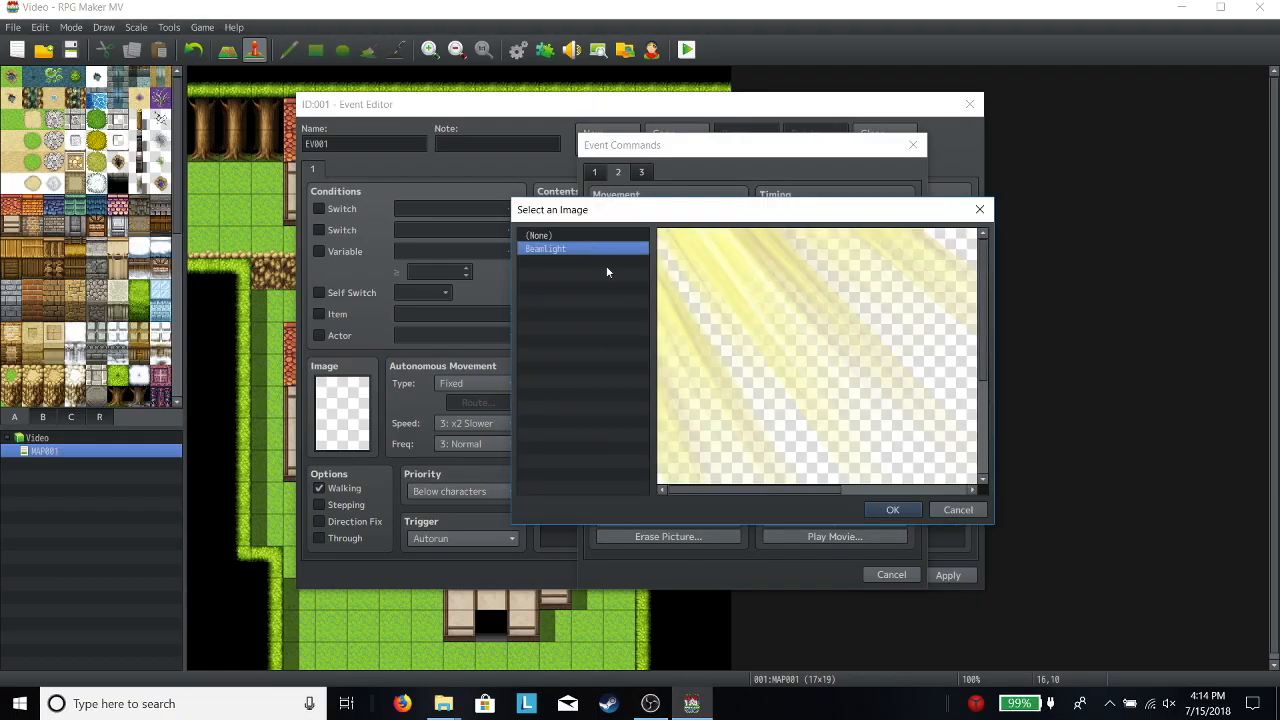
left_click(892, 510)
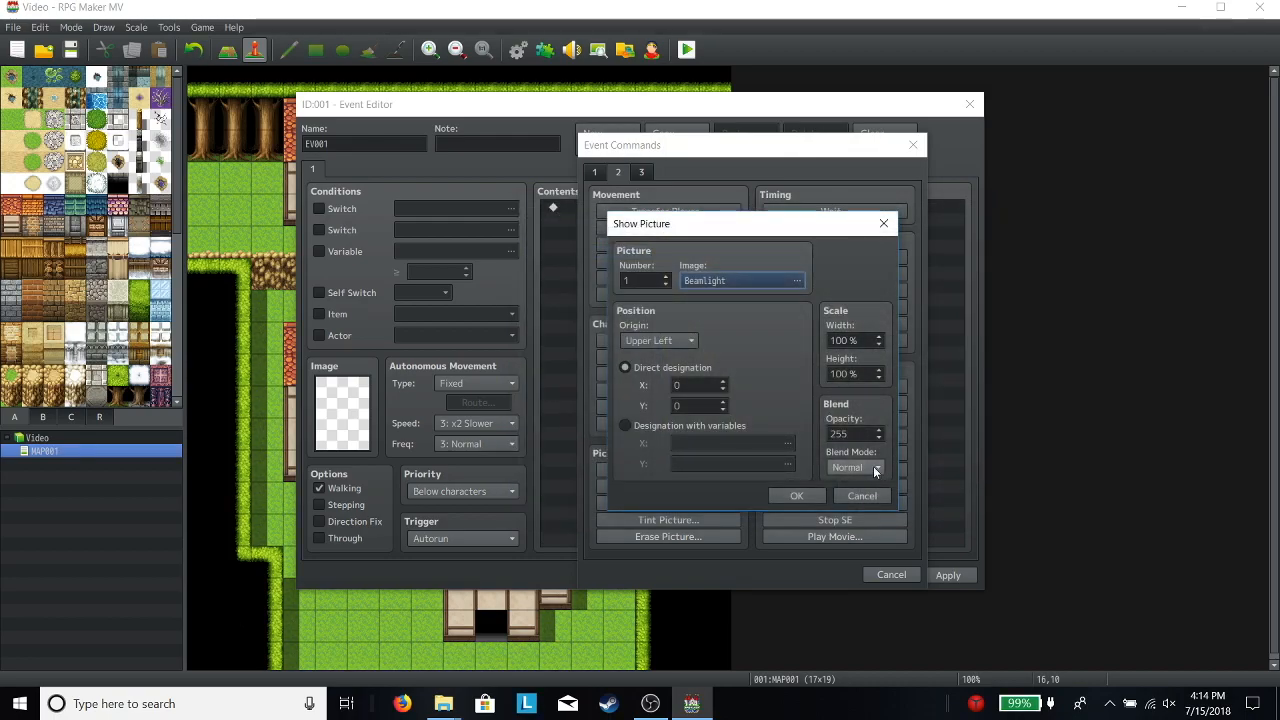